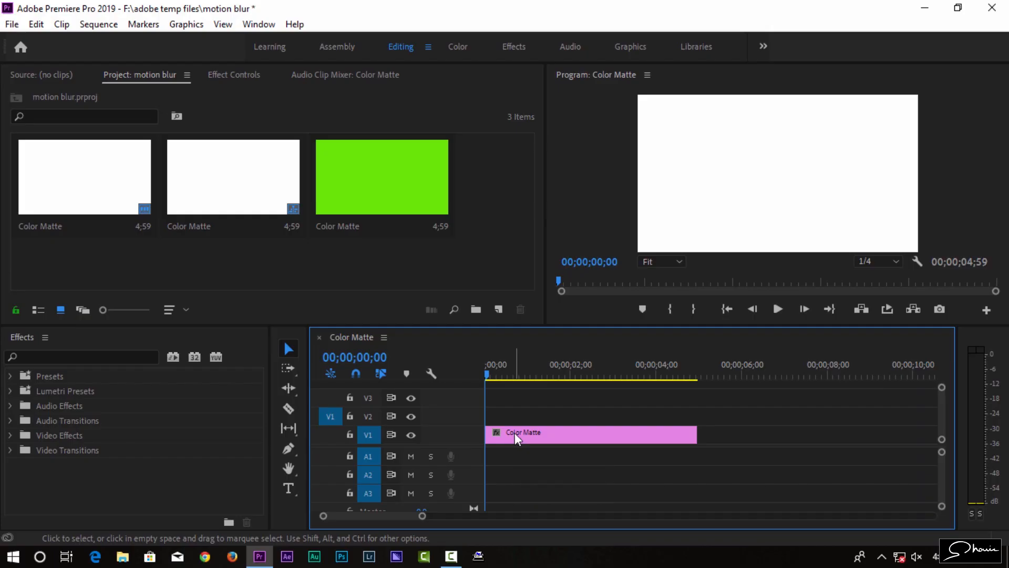
pyautogui.moveTo(522, 438)
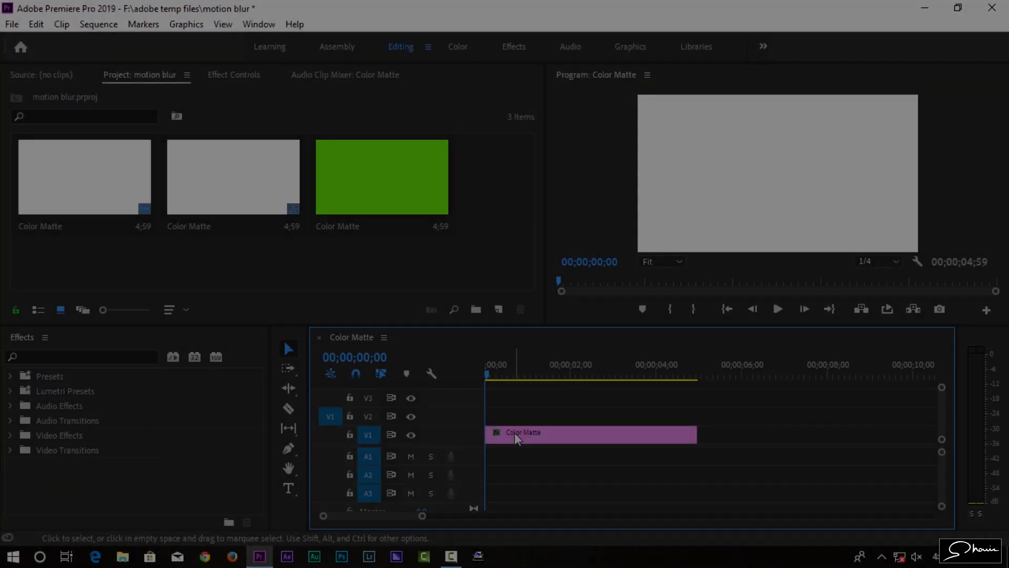
# Choose bright green in the Color Picker, place the matte on V2 and select it
pyautogui.click(382, 175)
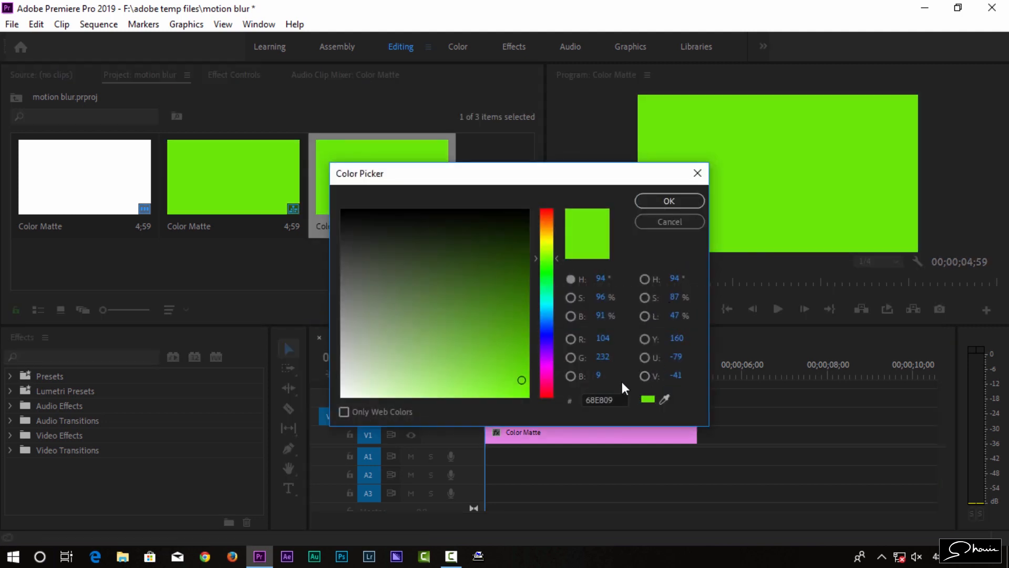
pyautogui.click(668, 201)
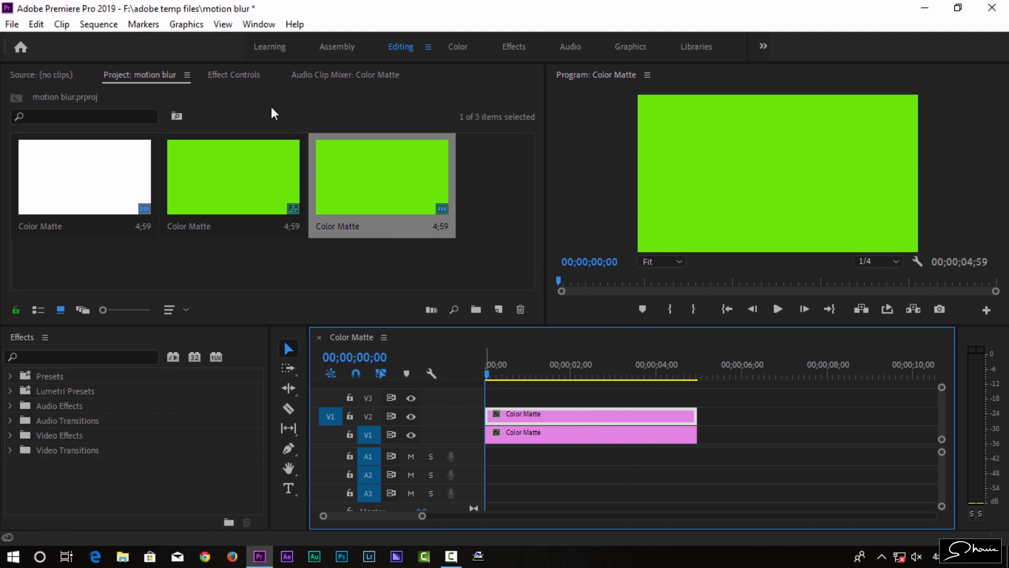
pyautogui.click(233, 75)
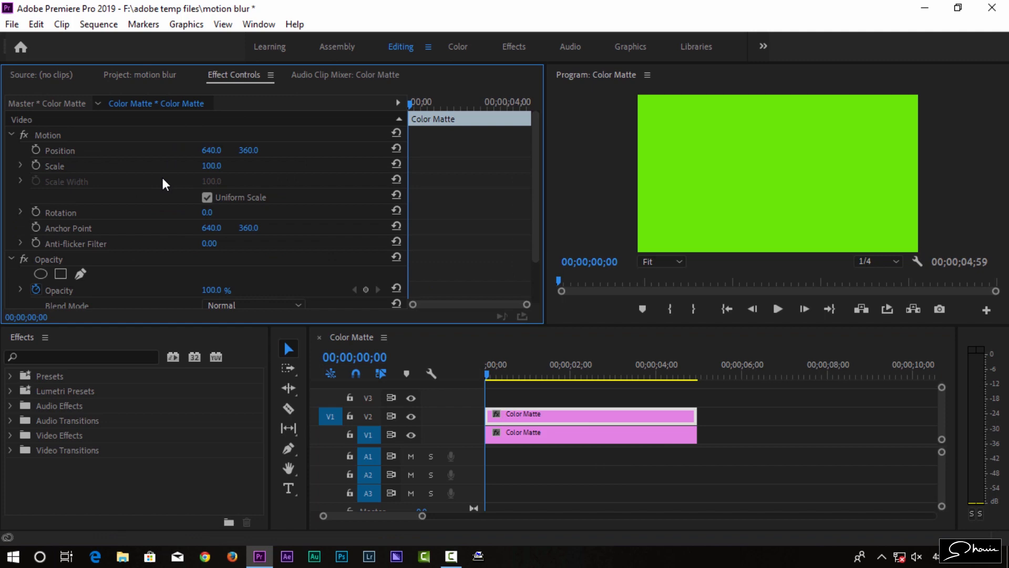
# Search 'tra' in Effects, apply Distort > Transform to the matte and collapse Opacity
pyautogui.click(11, 135)
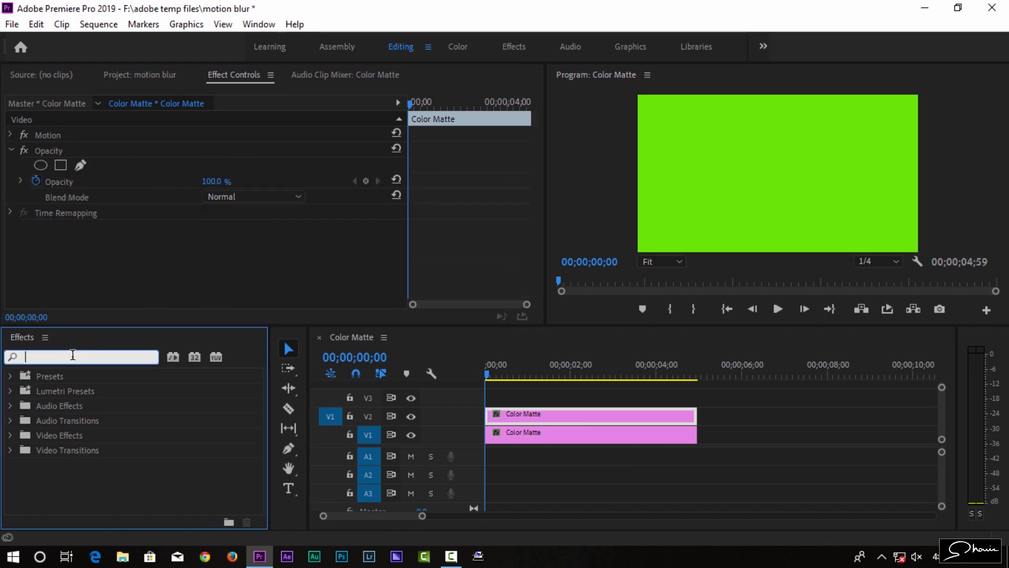
pyautogui.write('transfor')
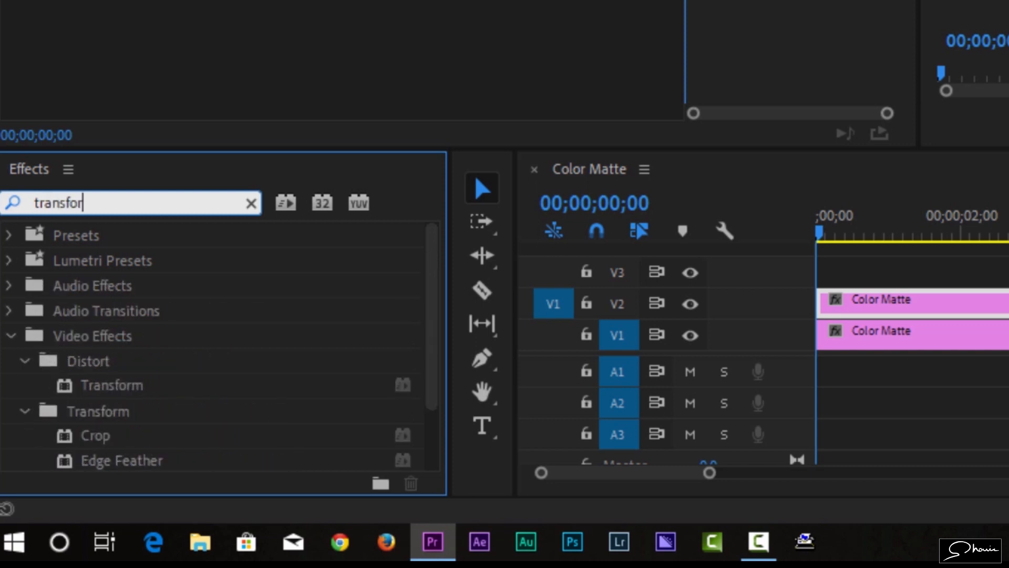
pyautogui.moveTo(87, 383)
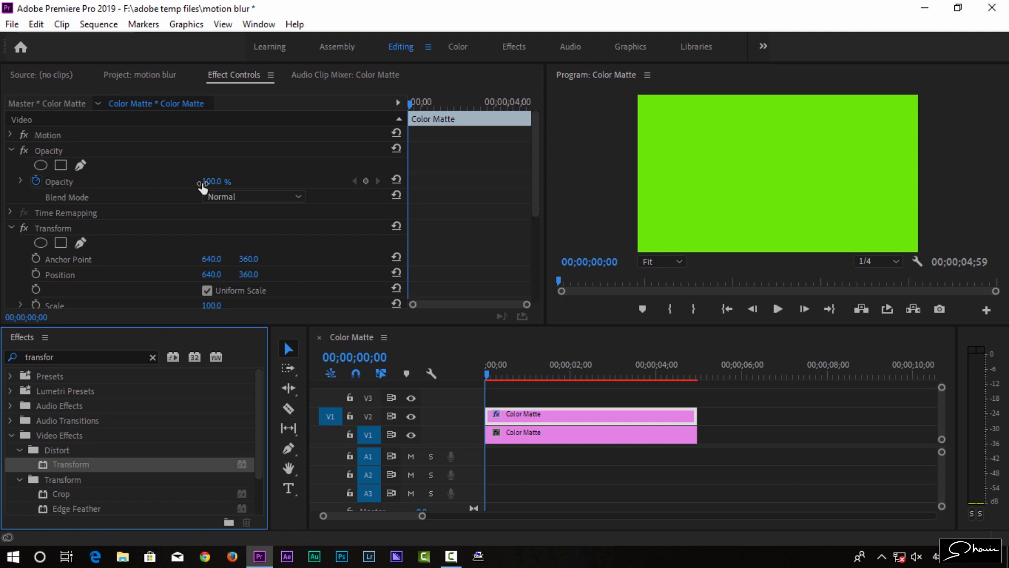
pyautogui.click(11, 150)
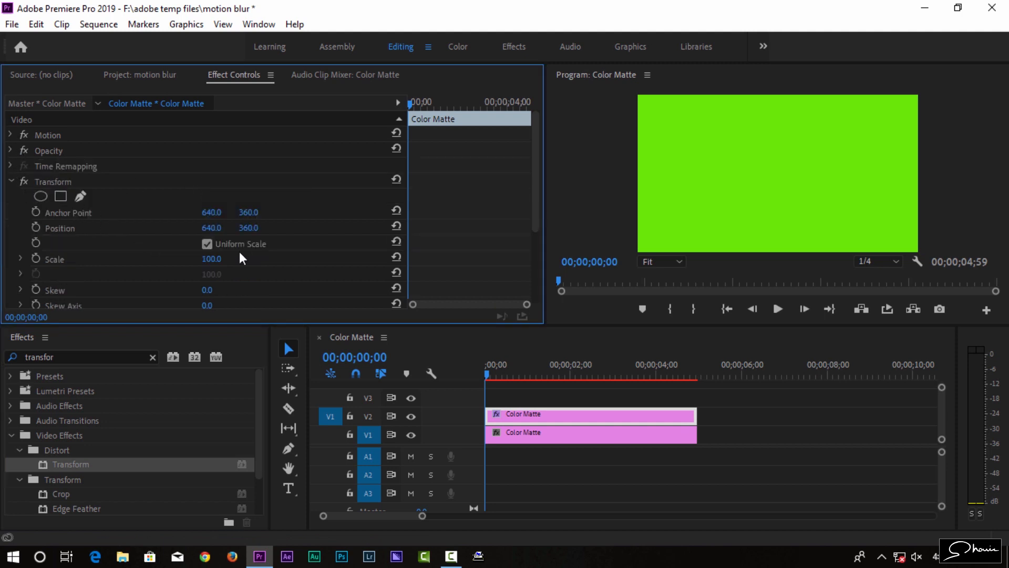
# Set the matte's Transform Scale to 20, making a small green box
pyautogui.doubleClick(211, 258)
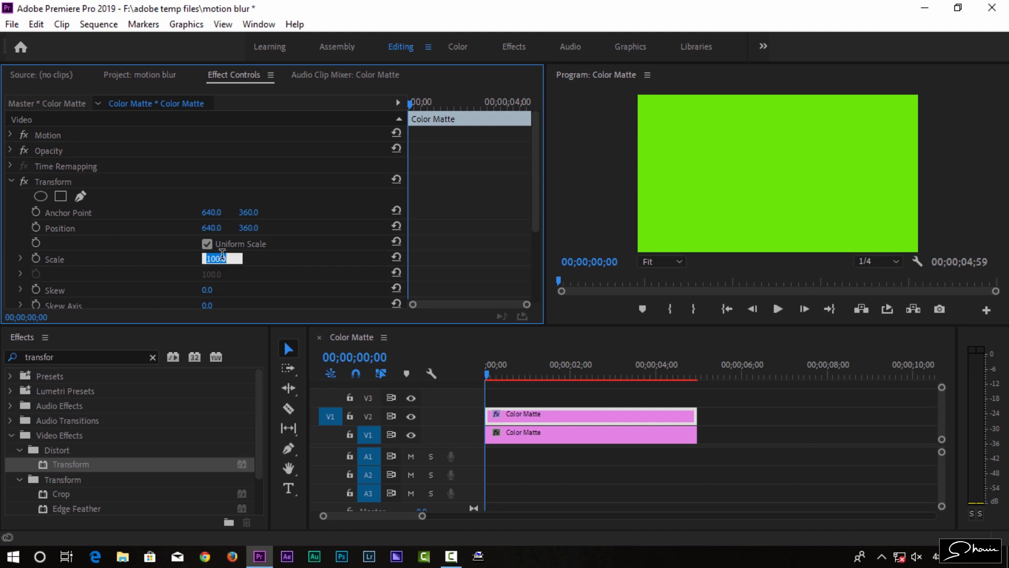
pyautogui.write('20')
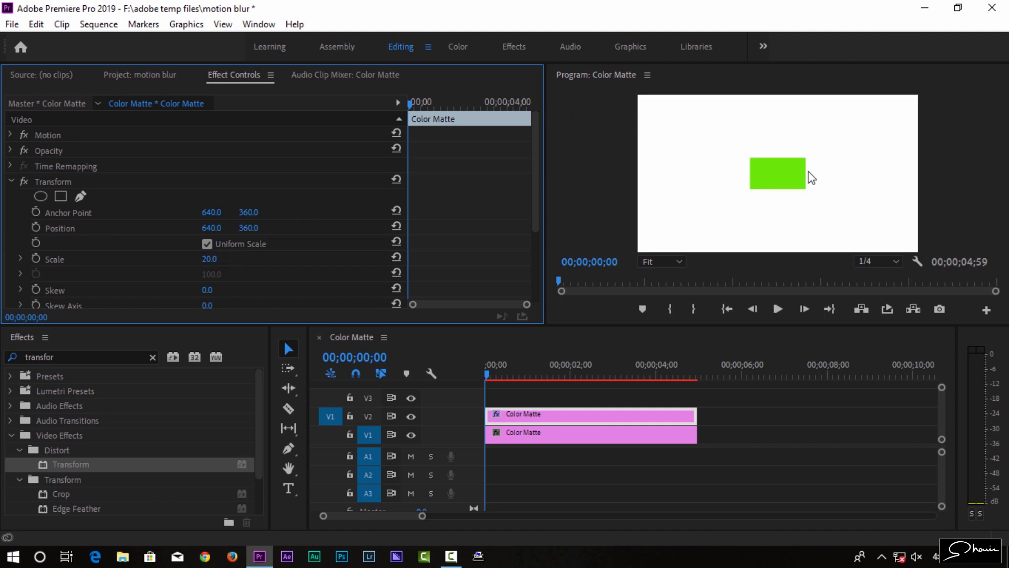
pyautogui.moveTo(608, 198)
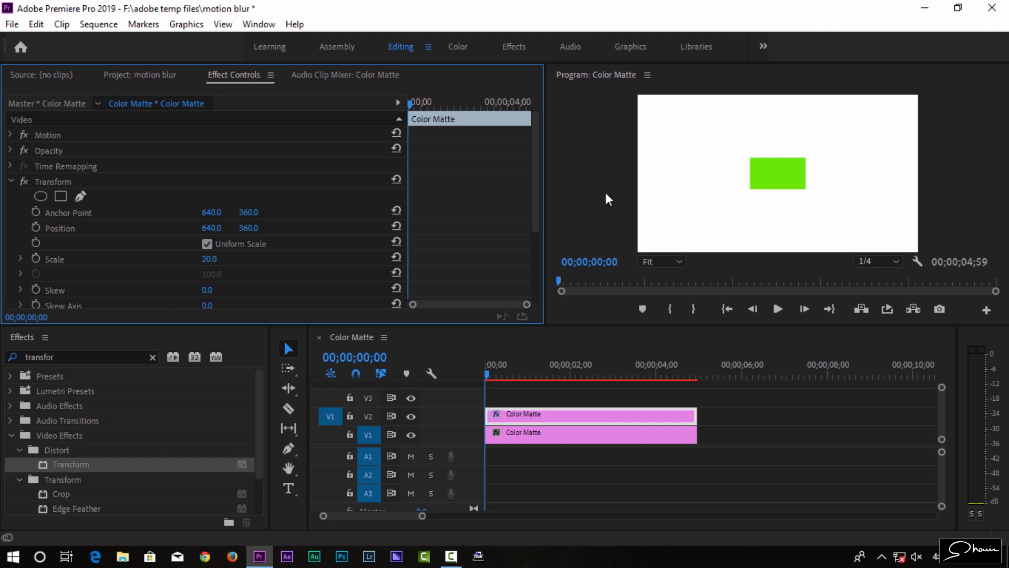
pyautogui.moveTo(808, 178)
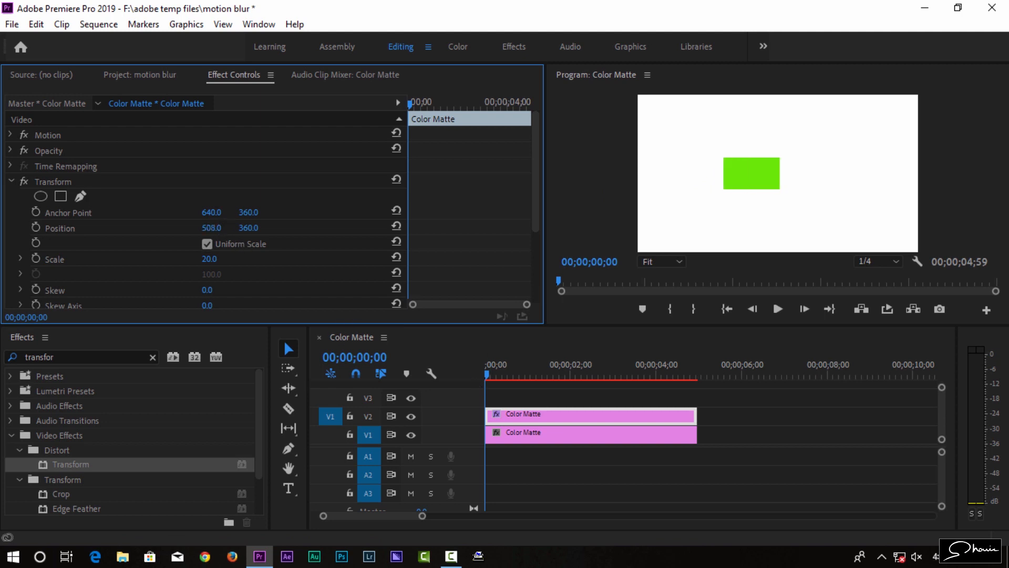
# Set Transform Position X to -132 and keyframe Position so the box slides in from the left
pyautogui.write('-132.0')
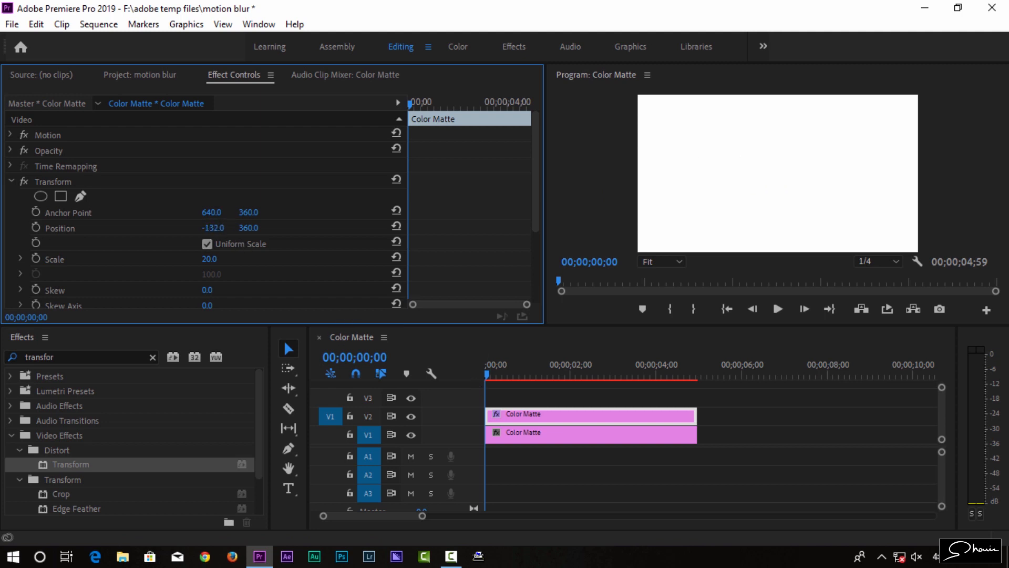
pyautogui.click(59, 227)
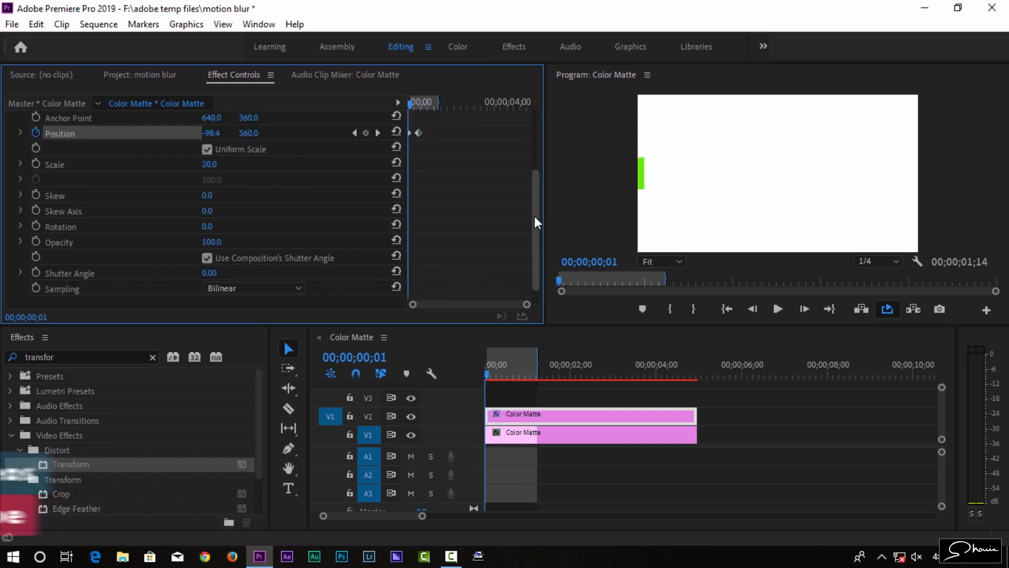
pyautogui.scroll(-3)
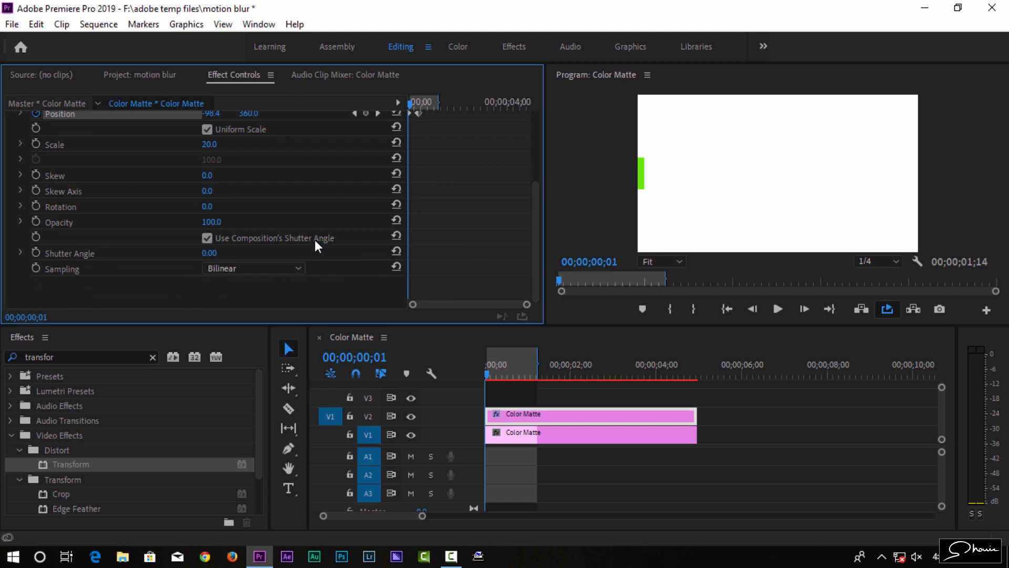
pyautogui.moveTo(302, 247)
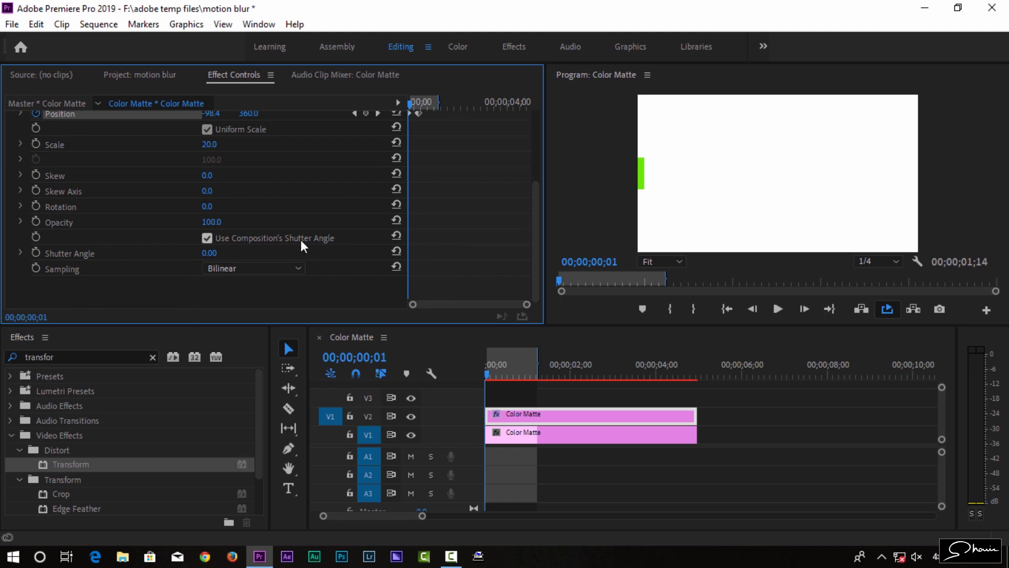
# Uncheck Use Composition's Shutter Angle and set the Transform shutter angle to 180
pyautogui.click(207, 239)
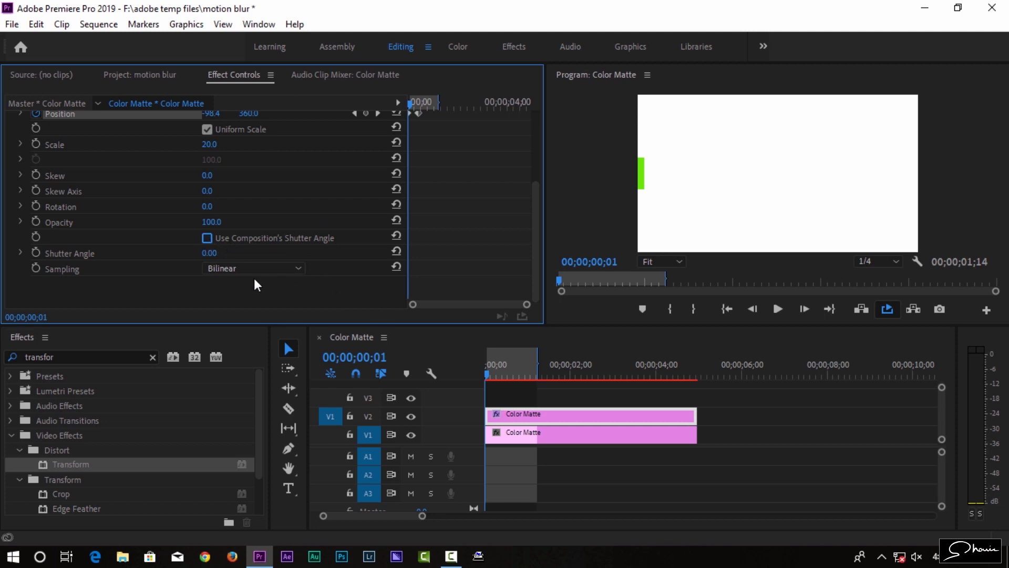
pyautogui.moveTo(216, 263)
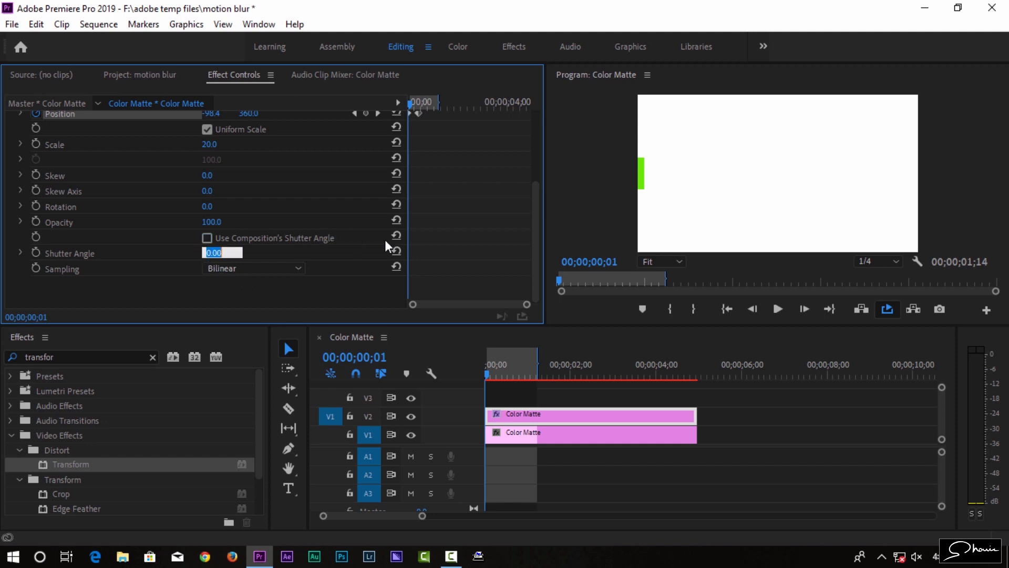
pyautogui.write('180')
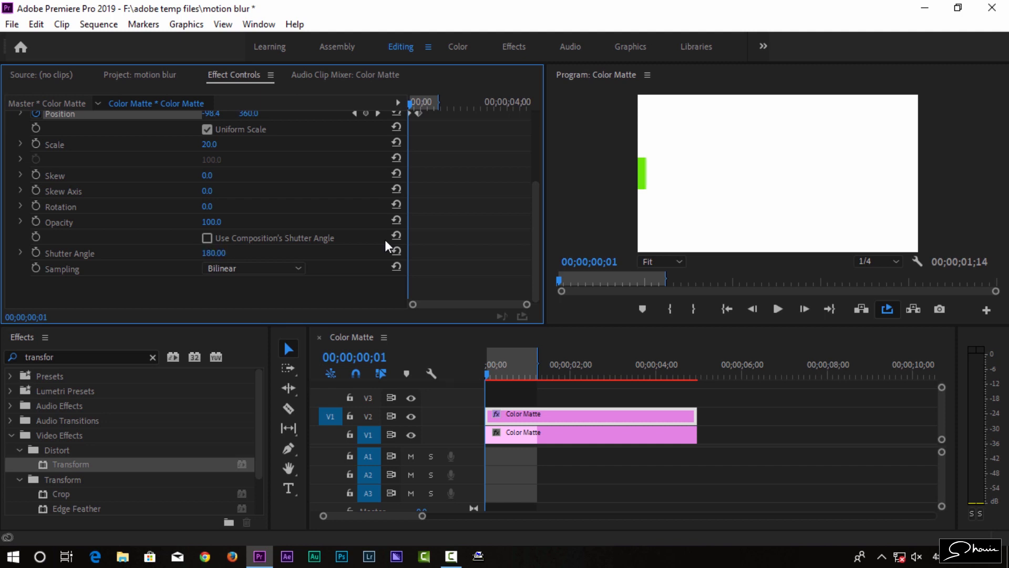
pyautogui.click(776, 309)
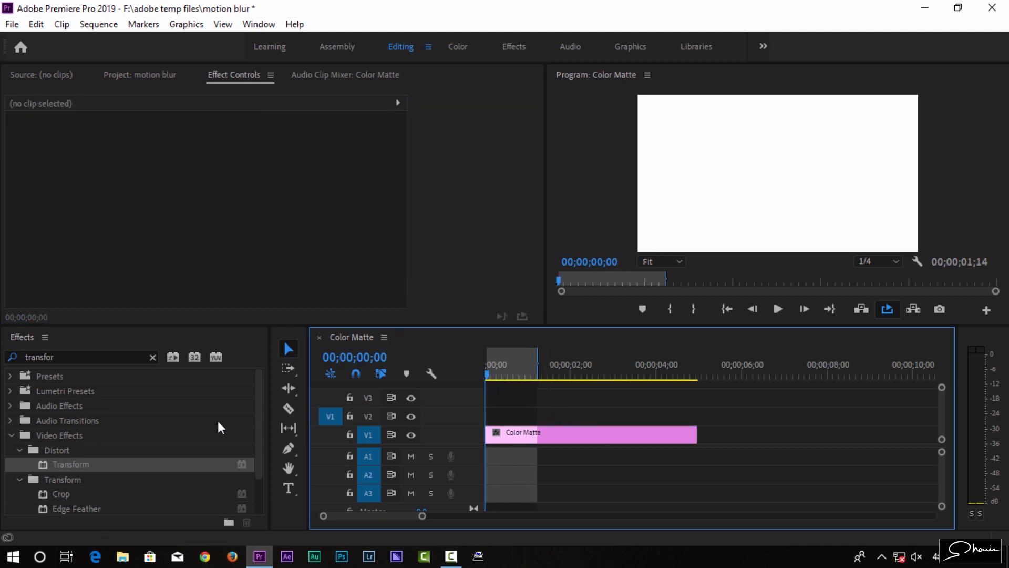
# With the Type Tool, add a 'motion blur' text title in the Program Monitor
pyautogui.click(289, 488)
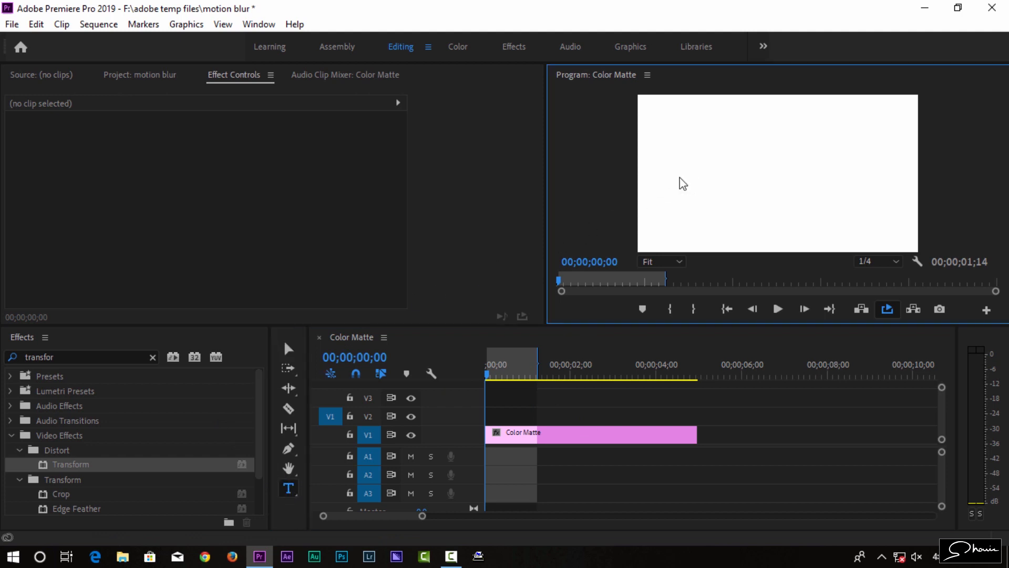
pyautogui.click(682, 172)
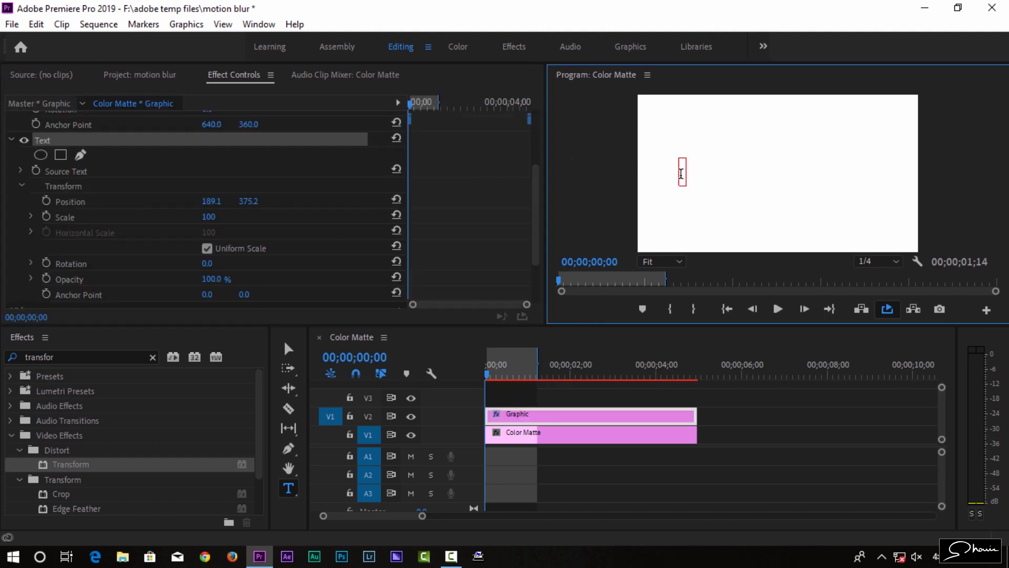
pyautogui.write('motion blur')
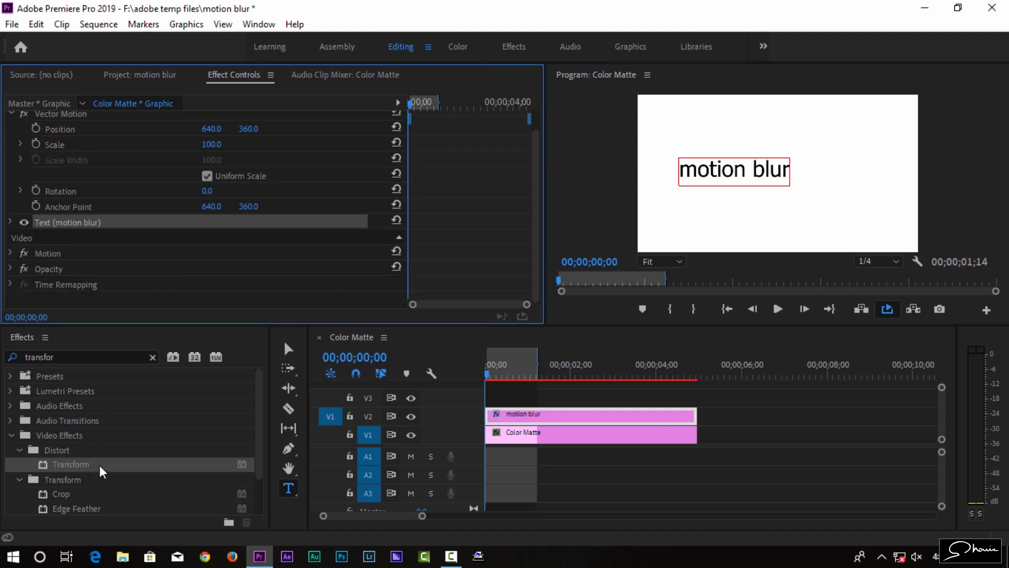
# Apply Transform to the title at 75% scale with keyframed Position sliding in from the left
pyautogui.doubleClick(67, 465)
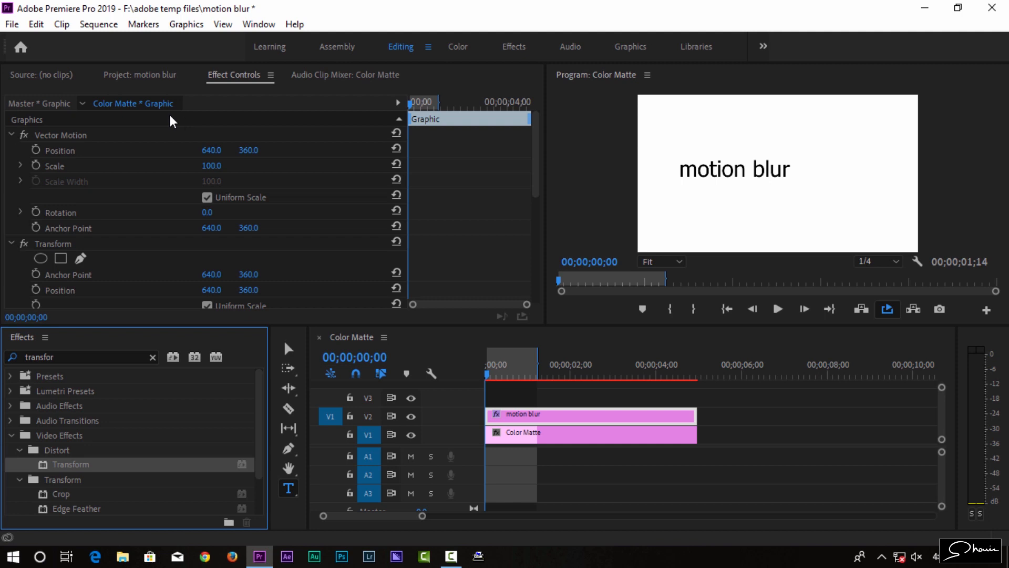
pyautogui.scroll(-3)
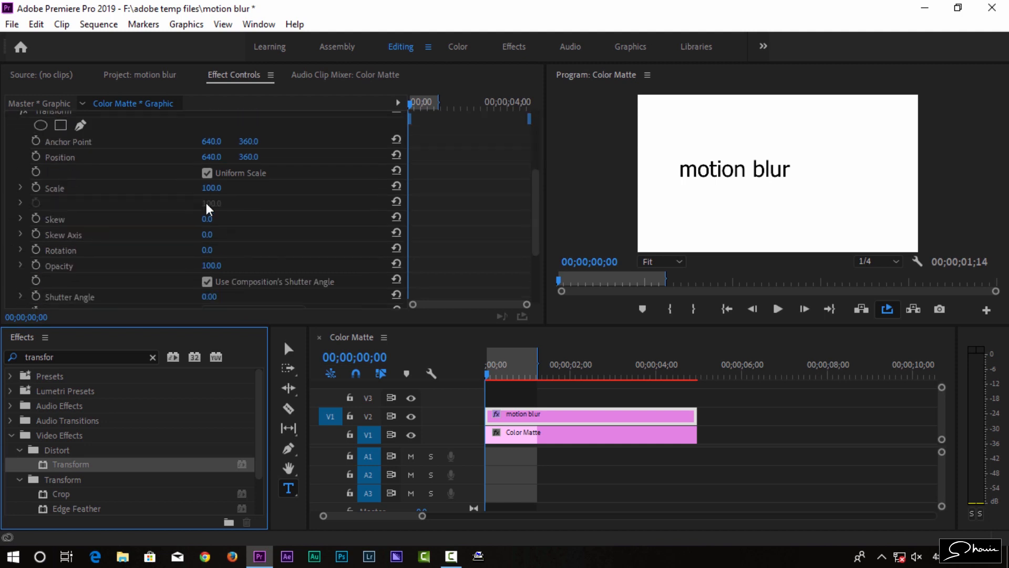
pyautogui.scroll(-3)
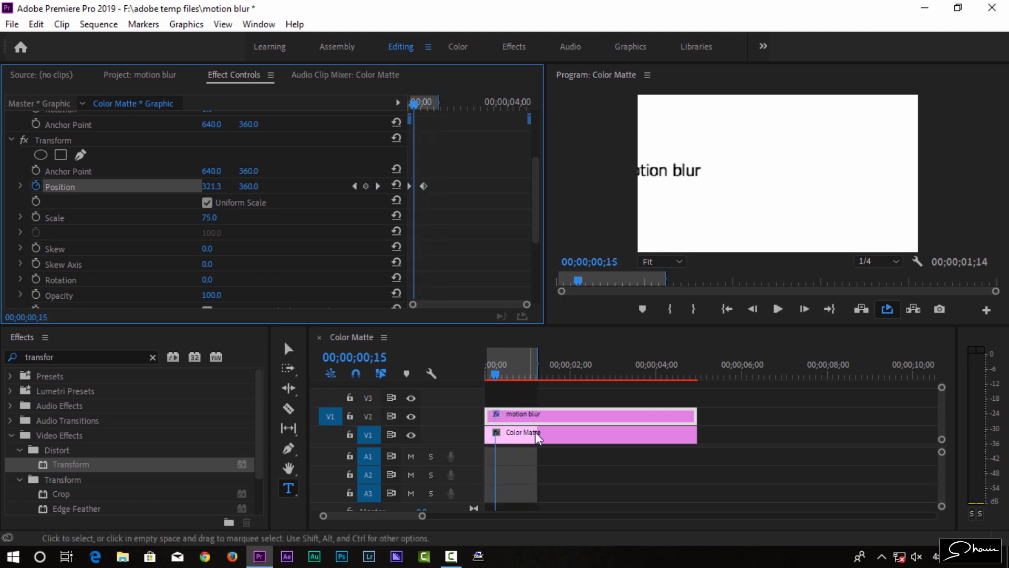
# Uncheck Use Composition's Shutter Angle on the title and set shutter angle to 180
pyautogui.scroll(-3)
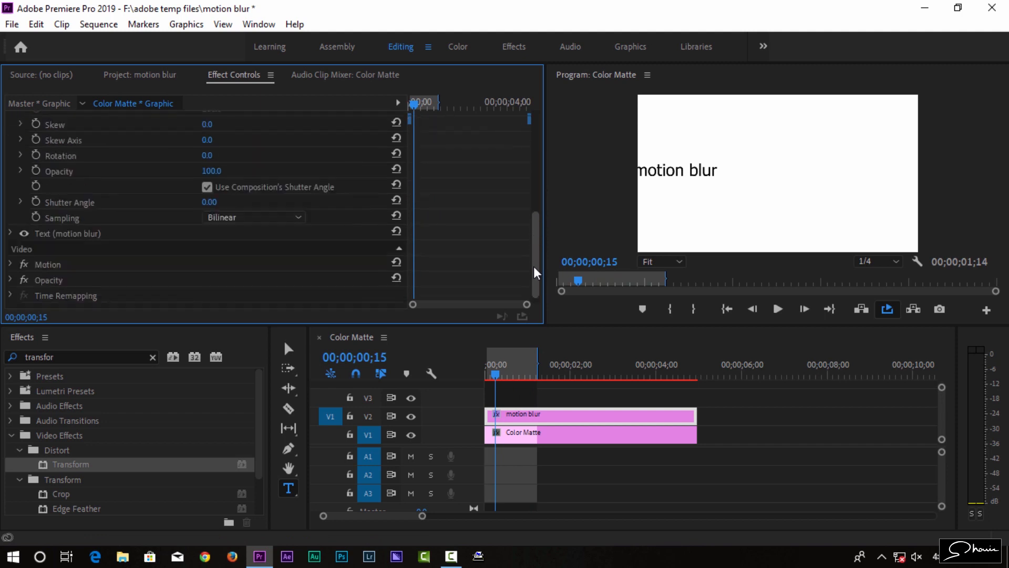
pyautogui.click(207, 175)
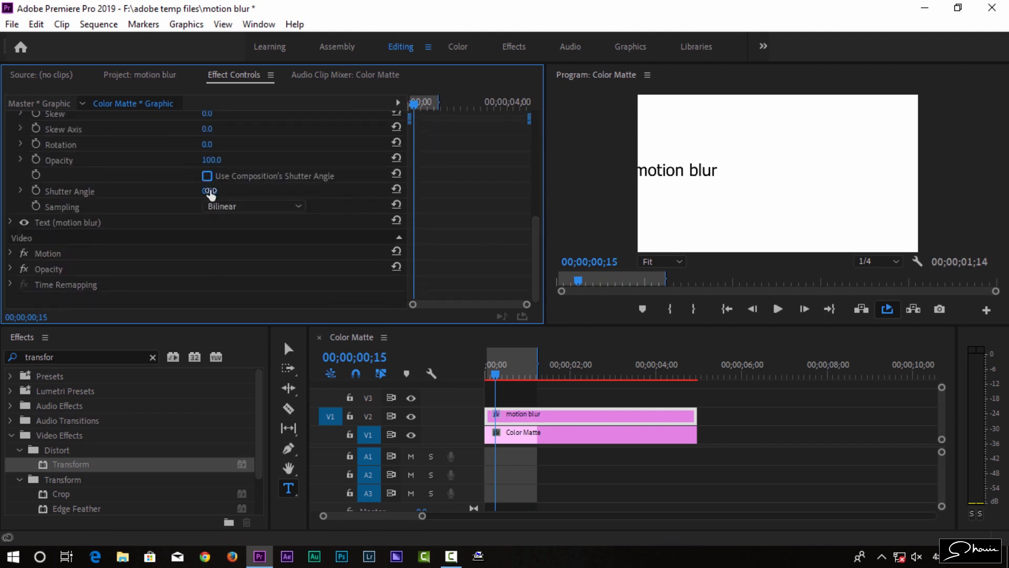
pyautogui.click(221, 191)
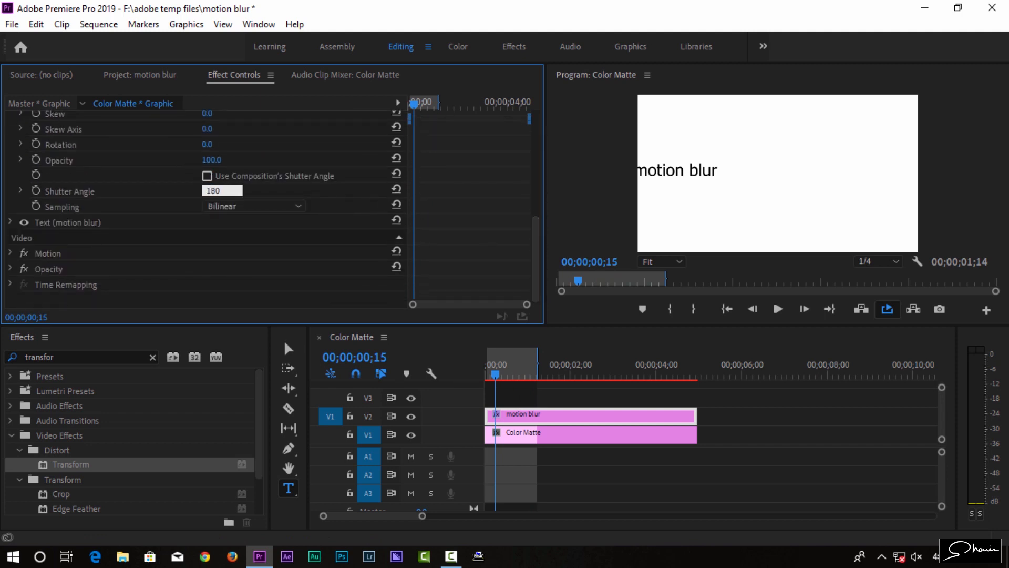